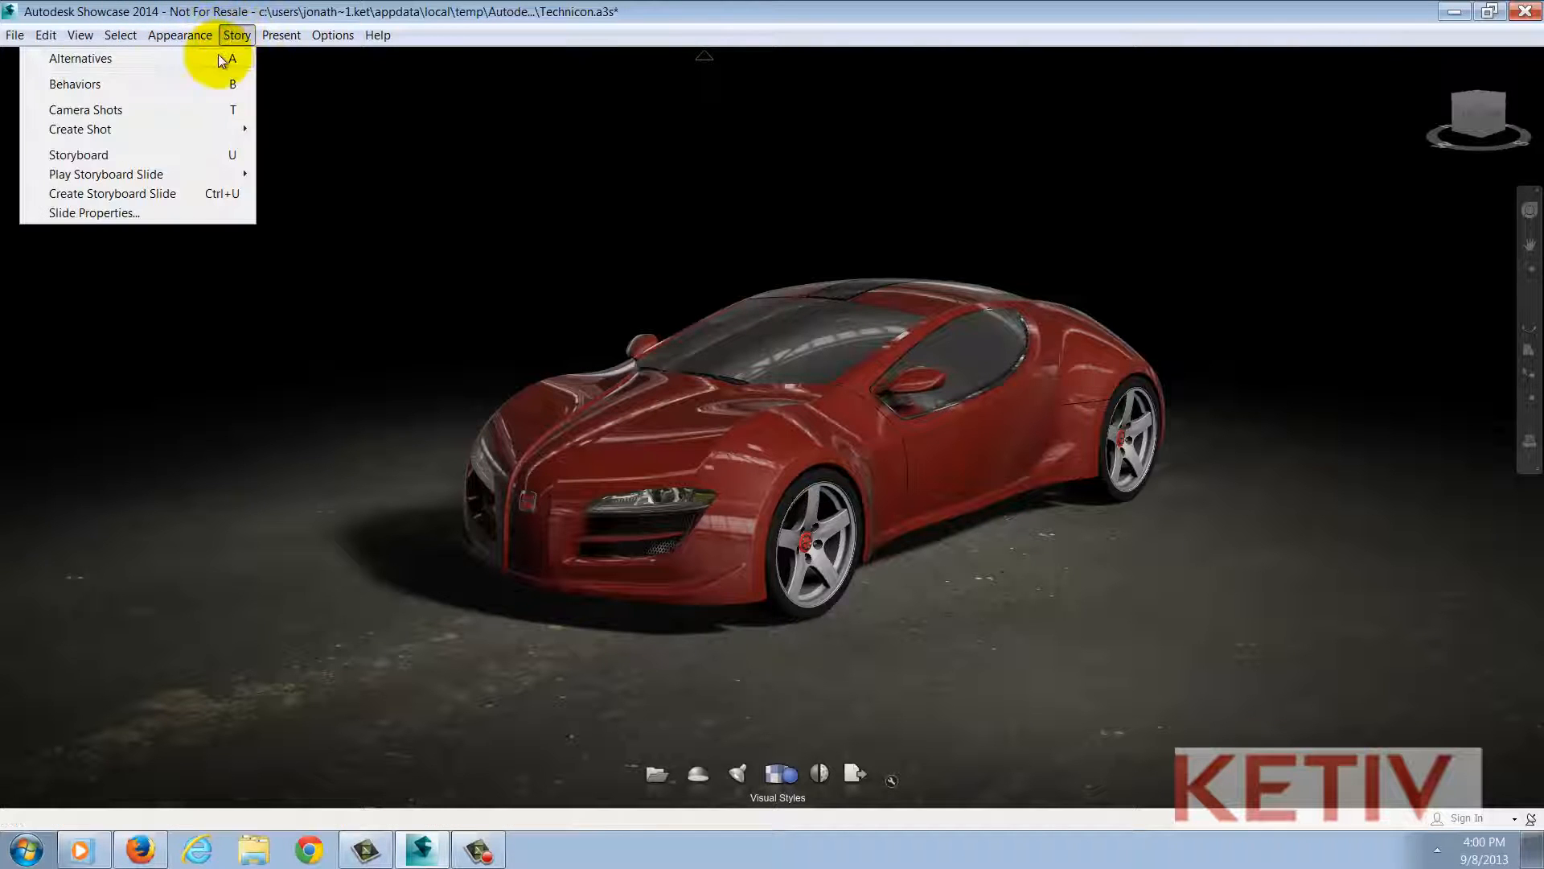
Show the Camera Shots panel via the Story menu
{"action": "left_click", "coordinate": [85, 109]}
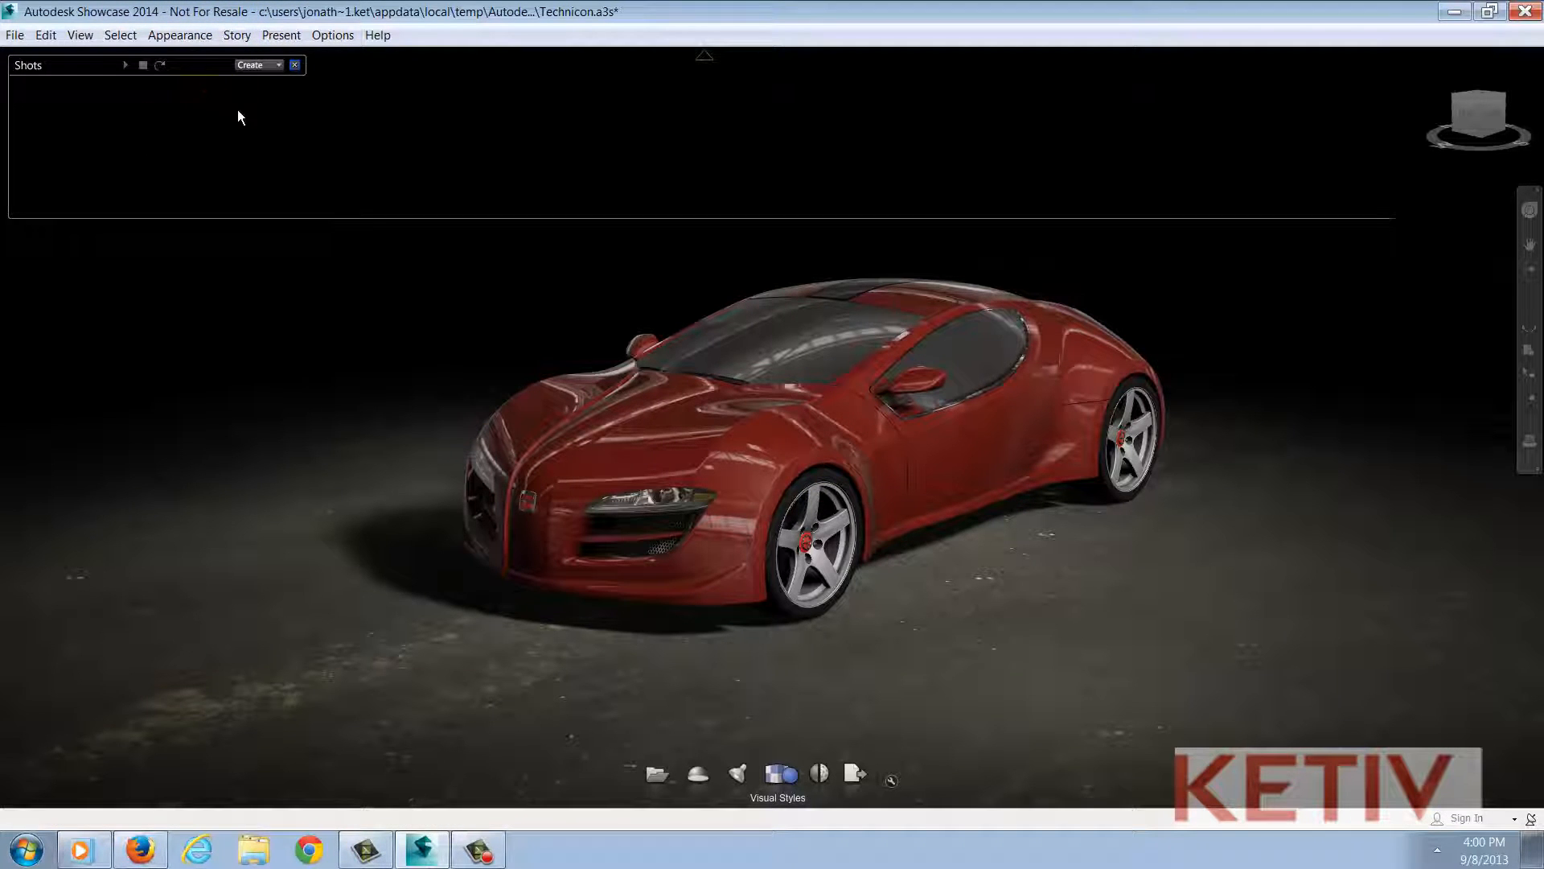
{"action": "mouse_move", "coordinate": [309, 117]}
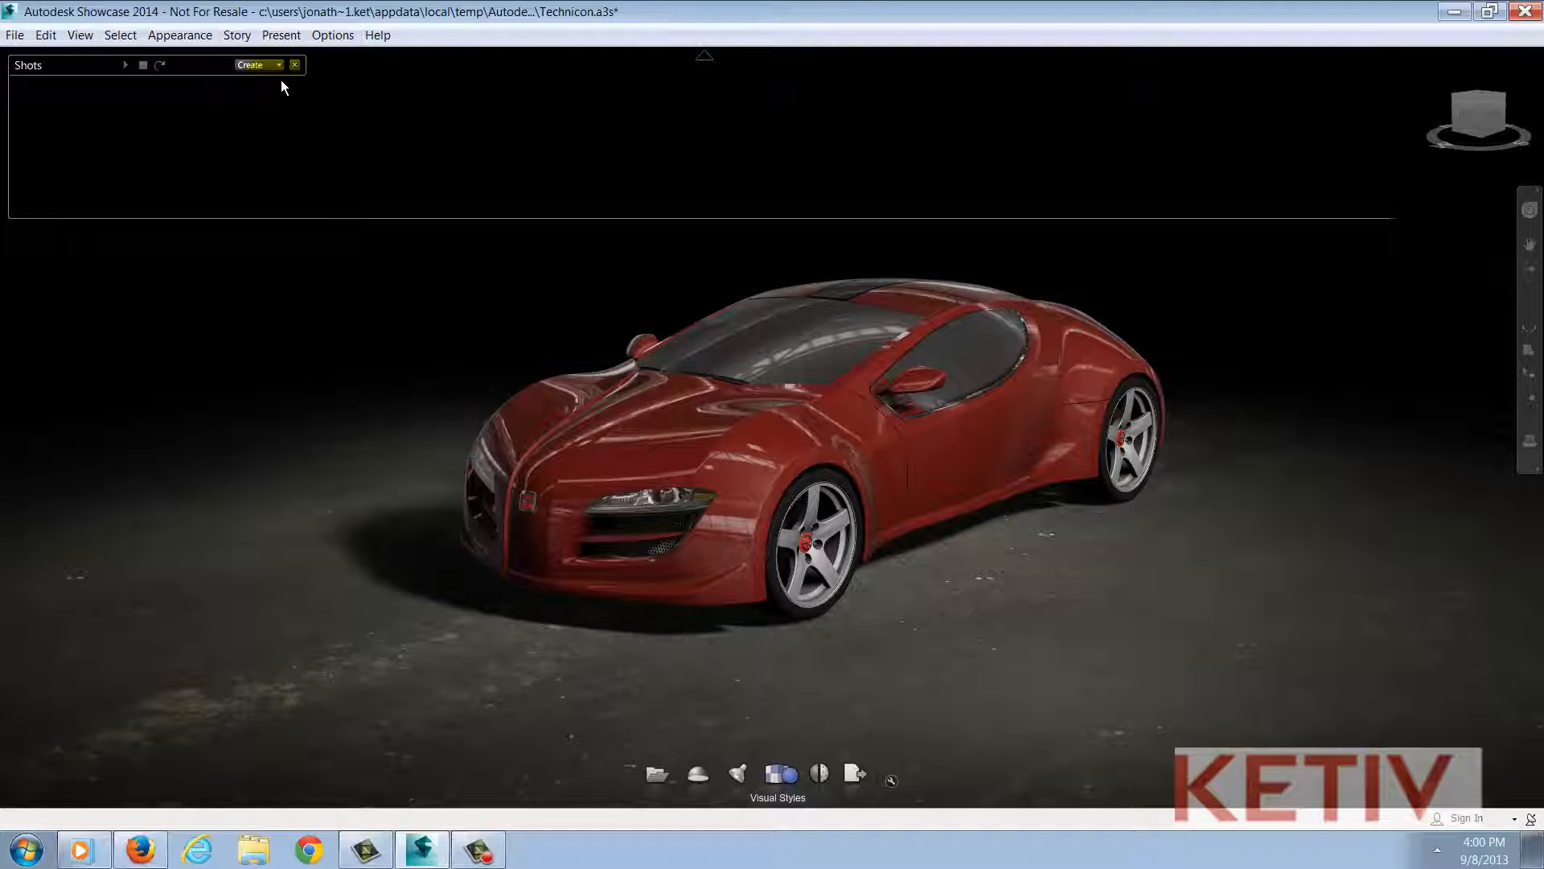
Create a new Cinematic > Orbit shot from the Shots panel
{"action": "left_click", "coordinate": [252, 64]}
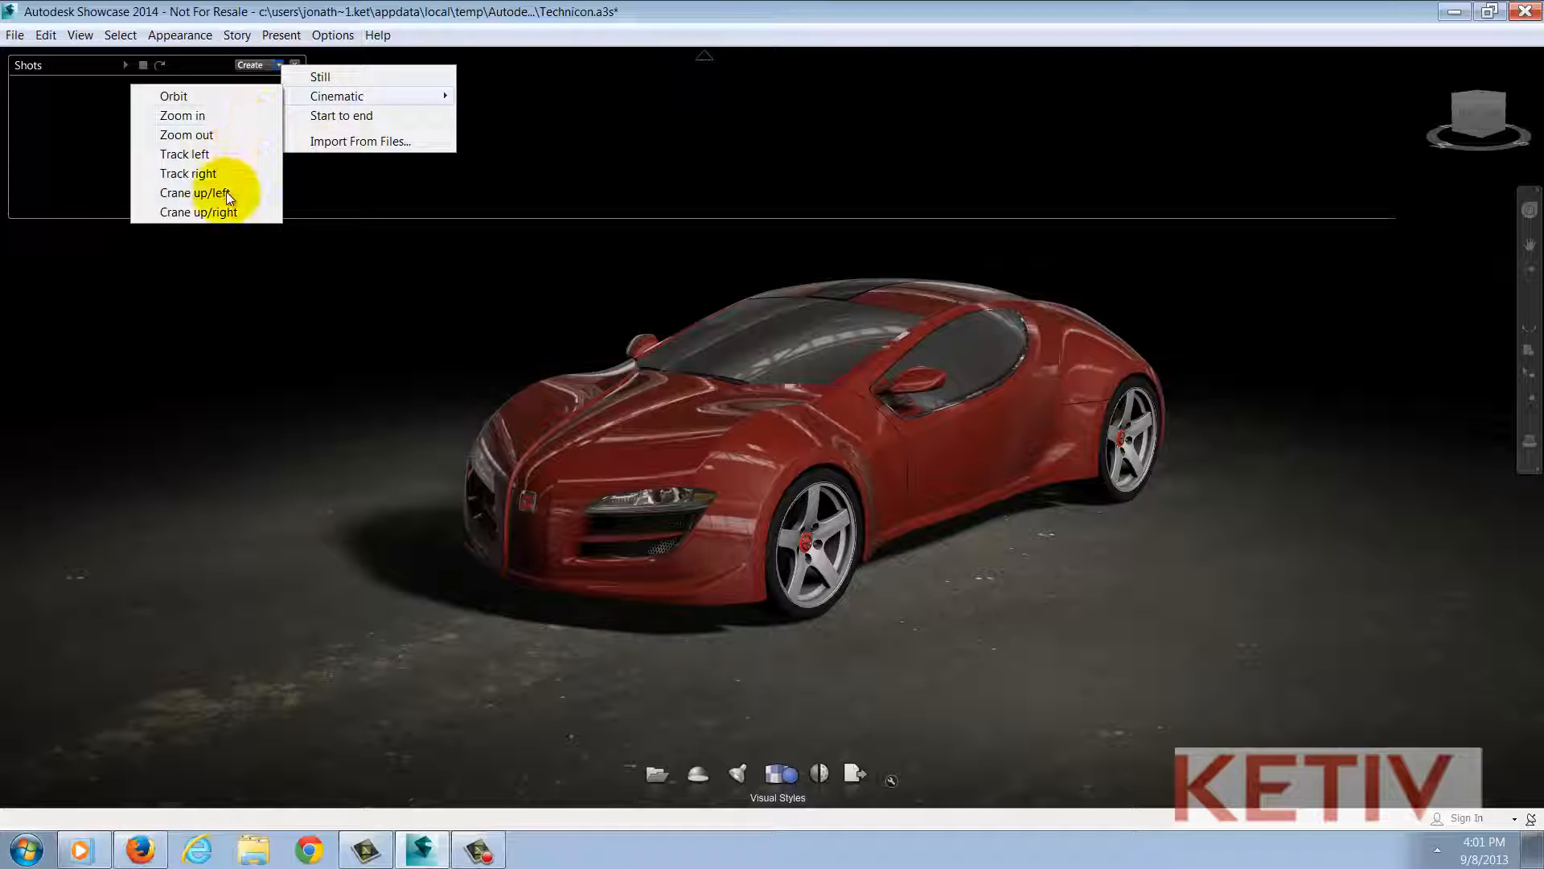
{"action": "left_click", "coordinate": [174, 95]}
{"action": "type", "text": "Or"}
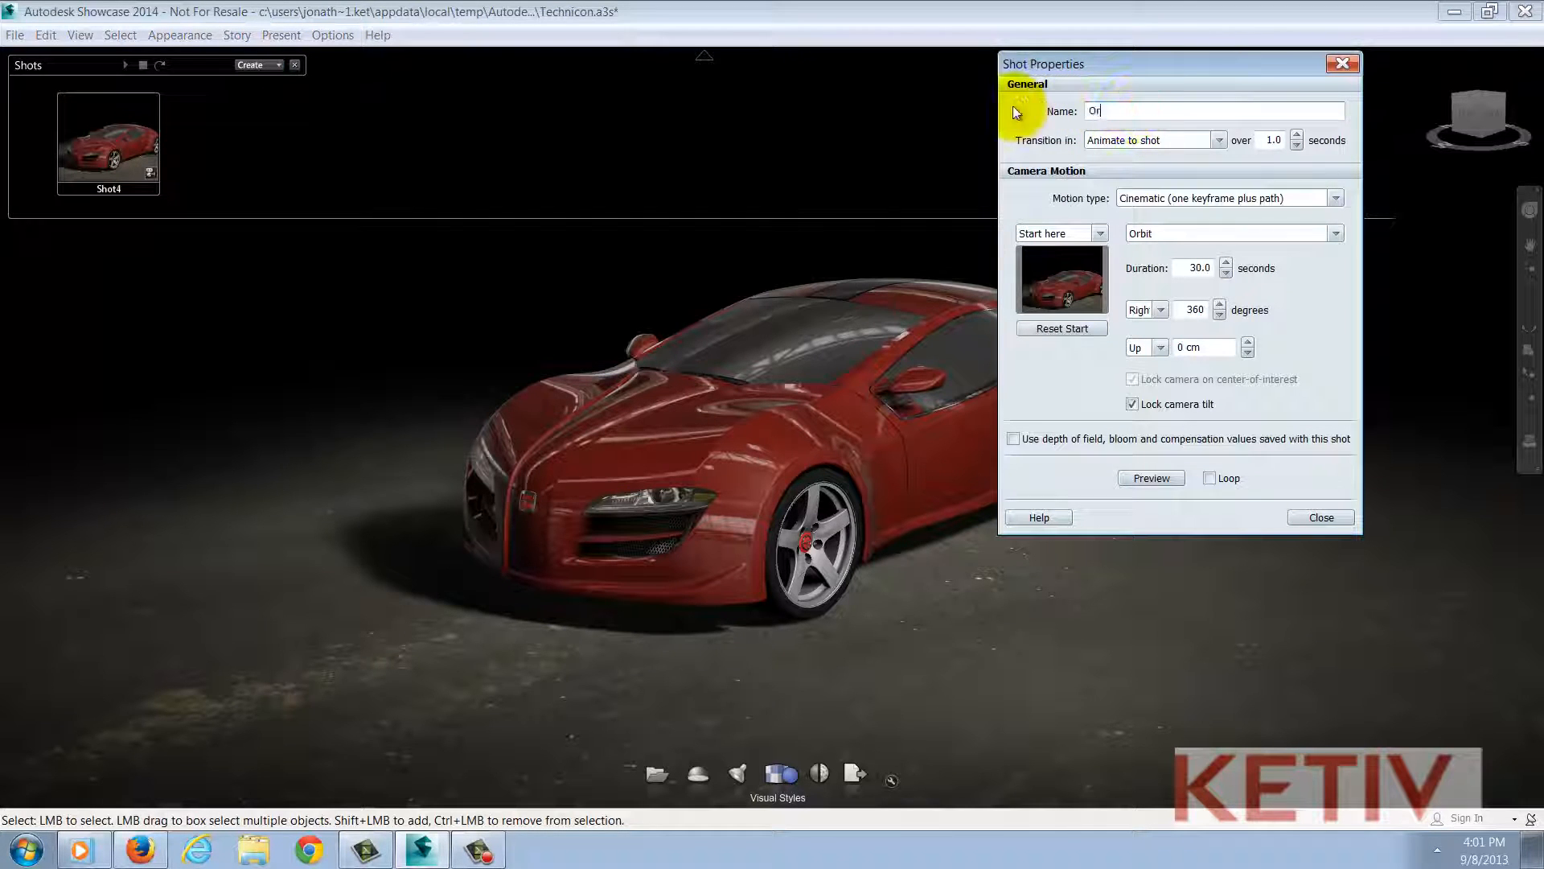
Name the shot 'Orbit' and keep Orbit as its cinematic camera movement
{"action": "type", "text": "bit"}
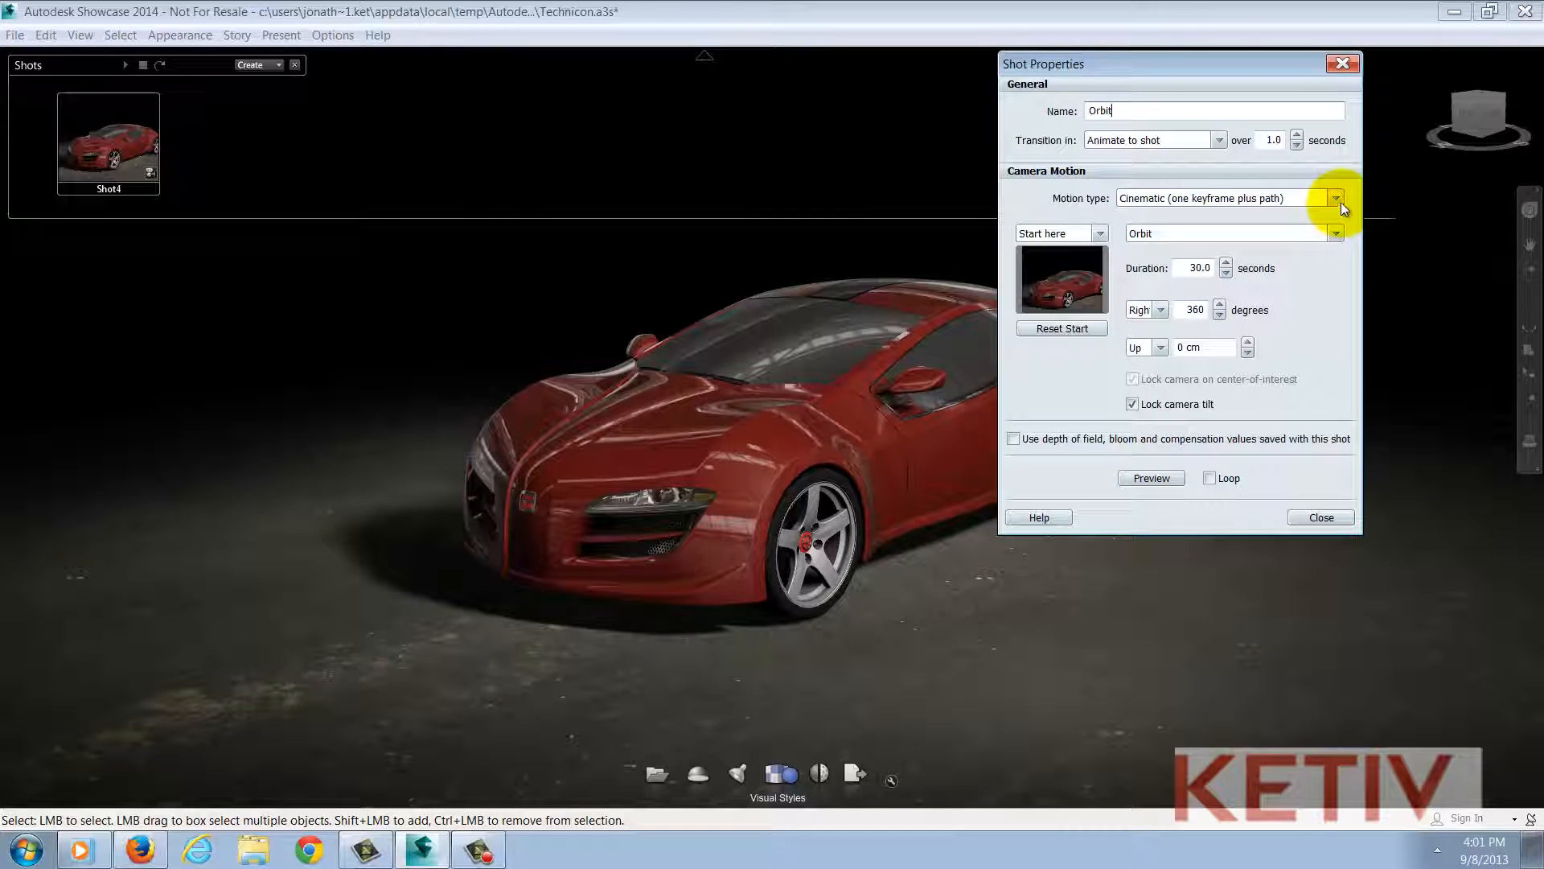
{"action": "left_click", "coordinate": [1335, 233]}
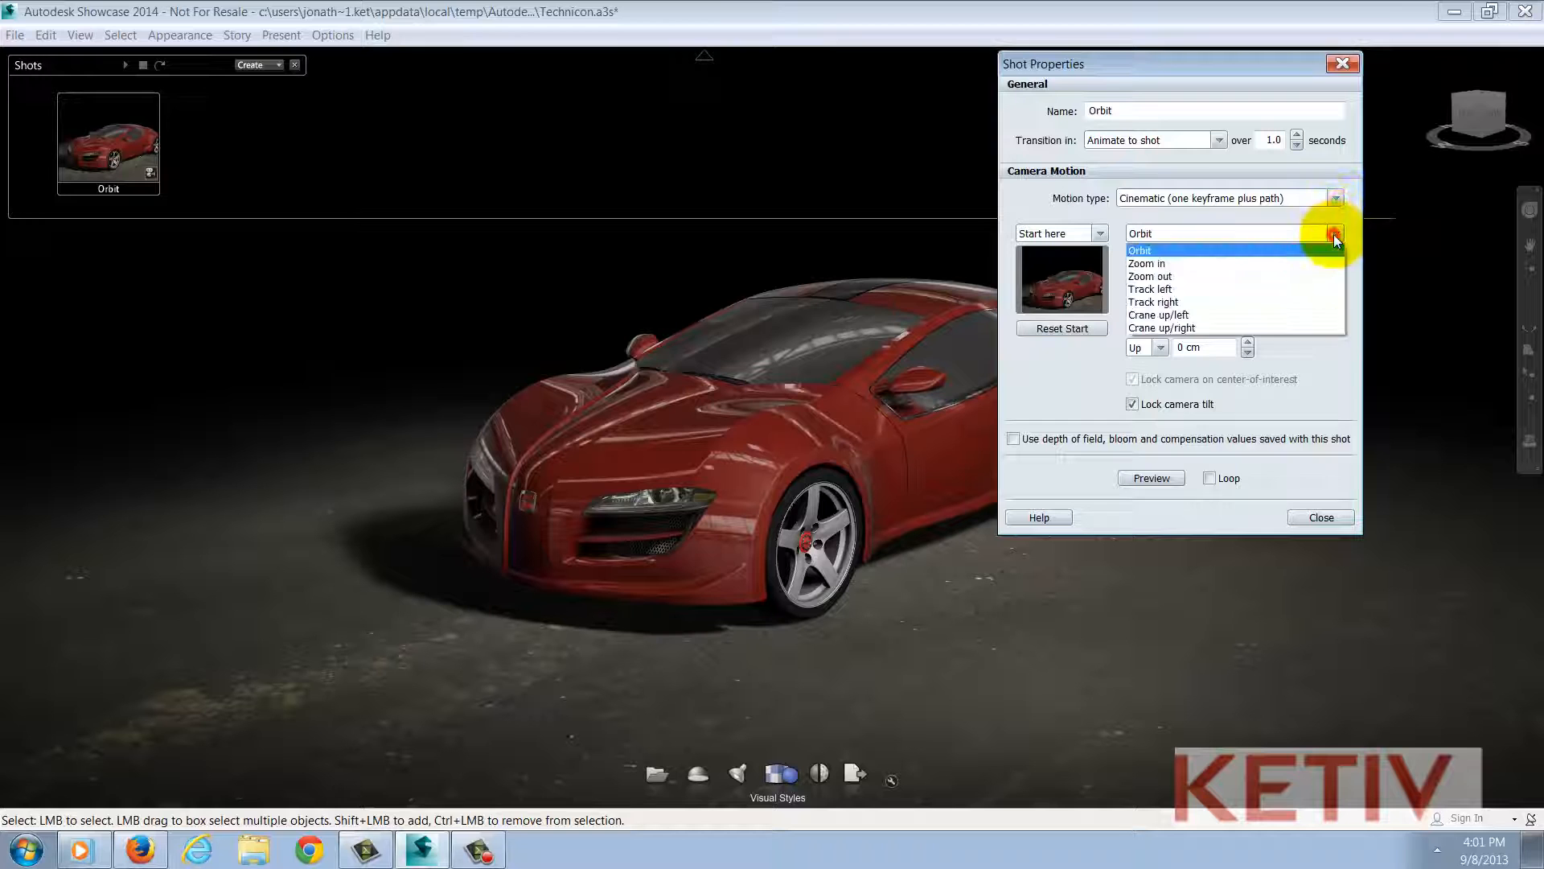
{"action": "mouse_move", "coordinate": [1298, 326]}
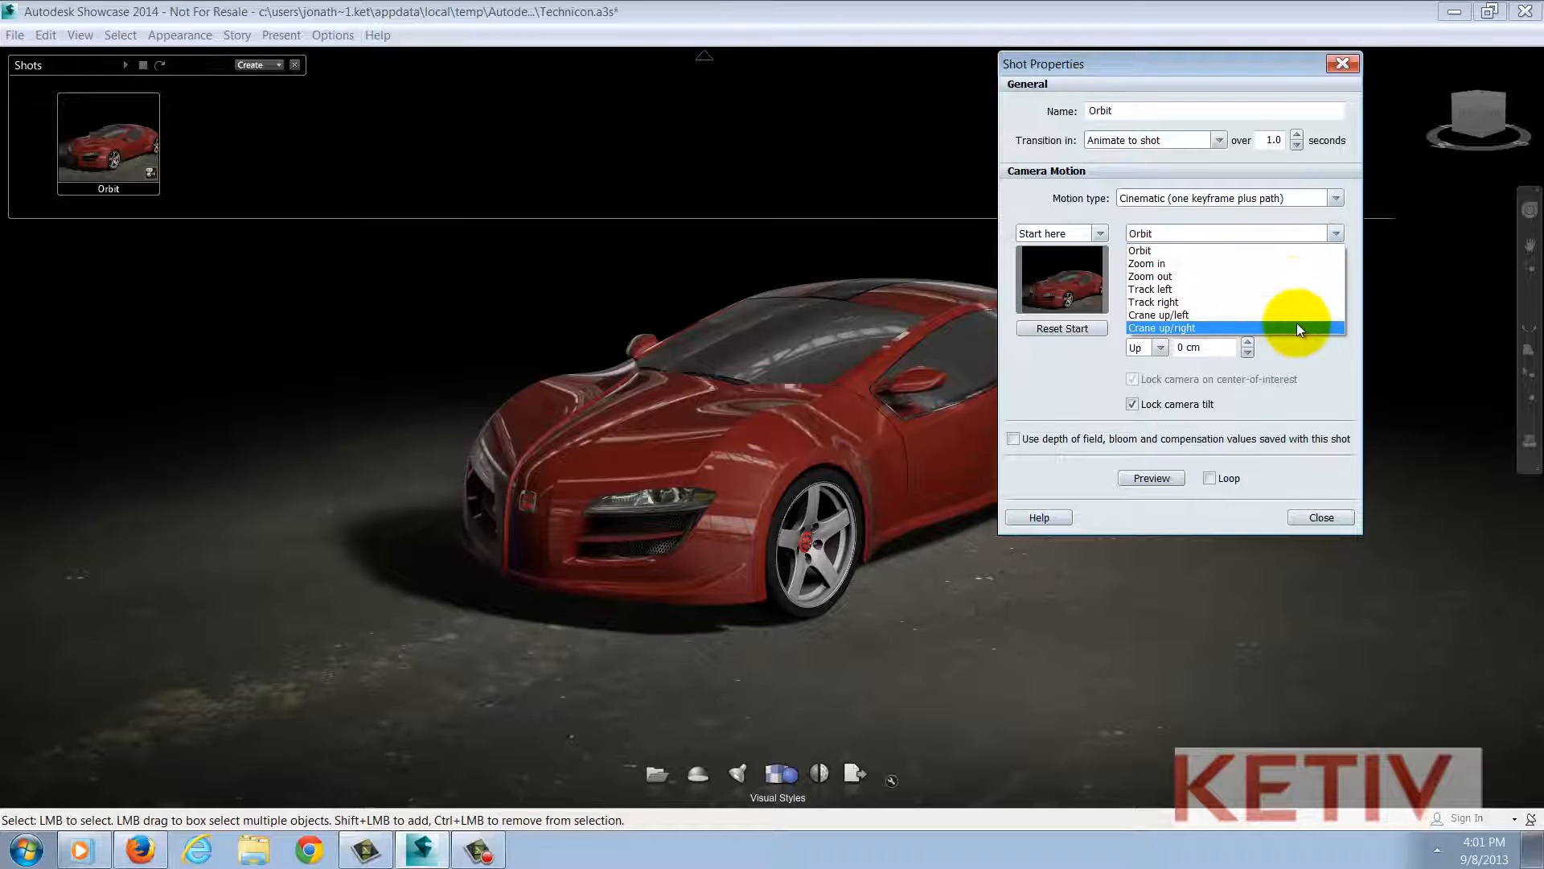
{"action": "left_click", "coordinate": [1140, 251]}
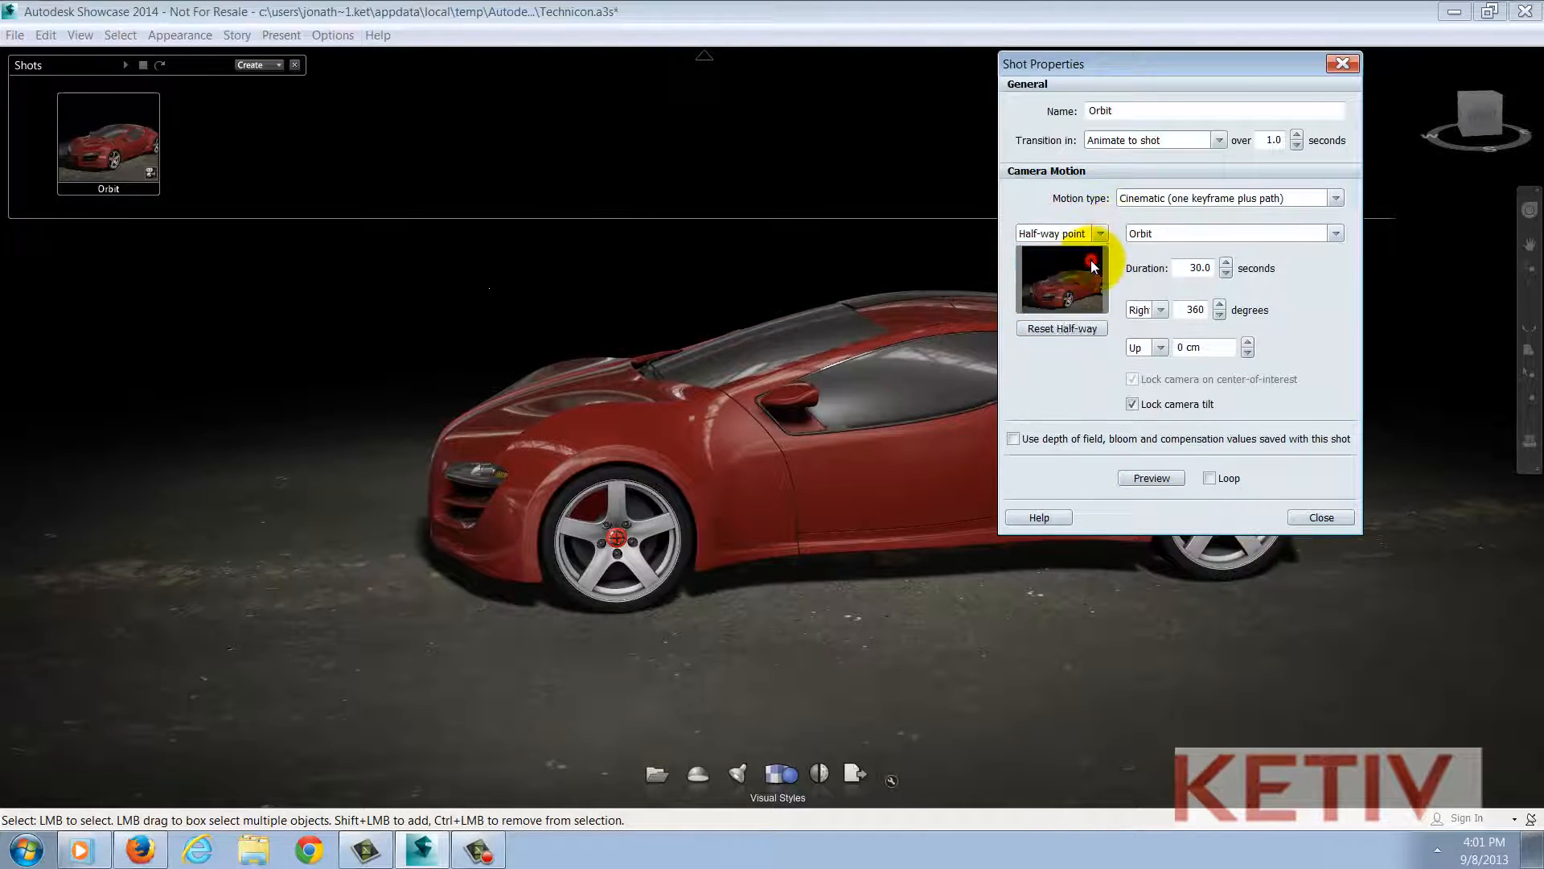
{"action": "mouse_move", "coordinate": [1061, 328]}
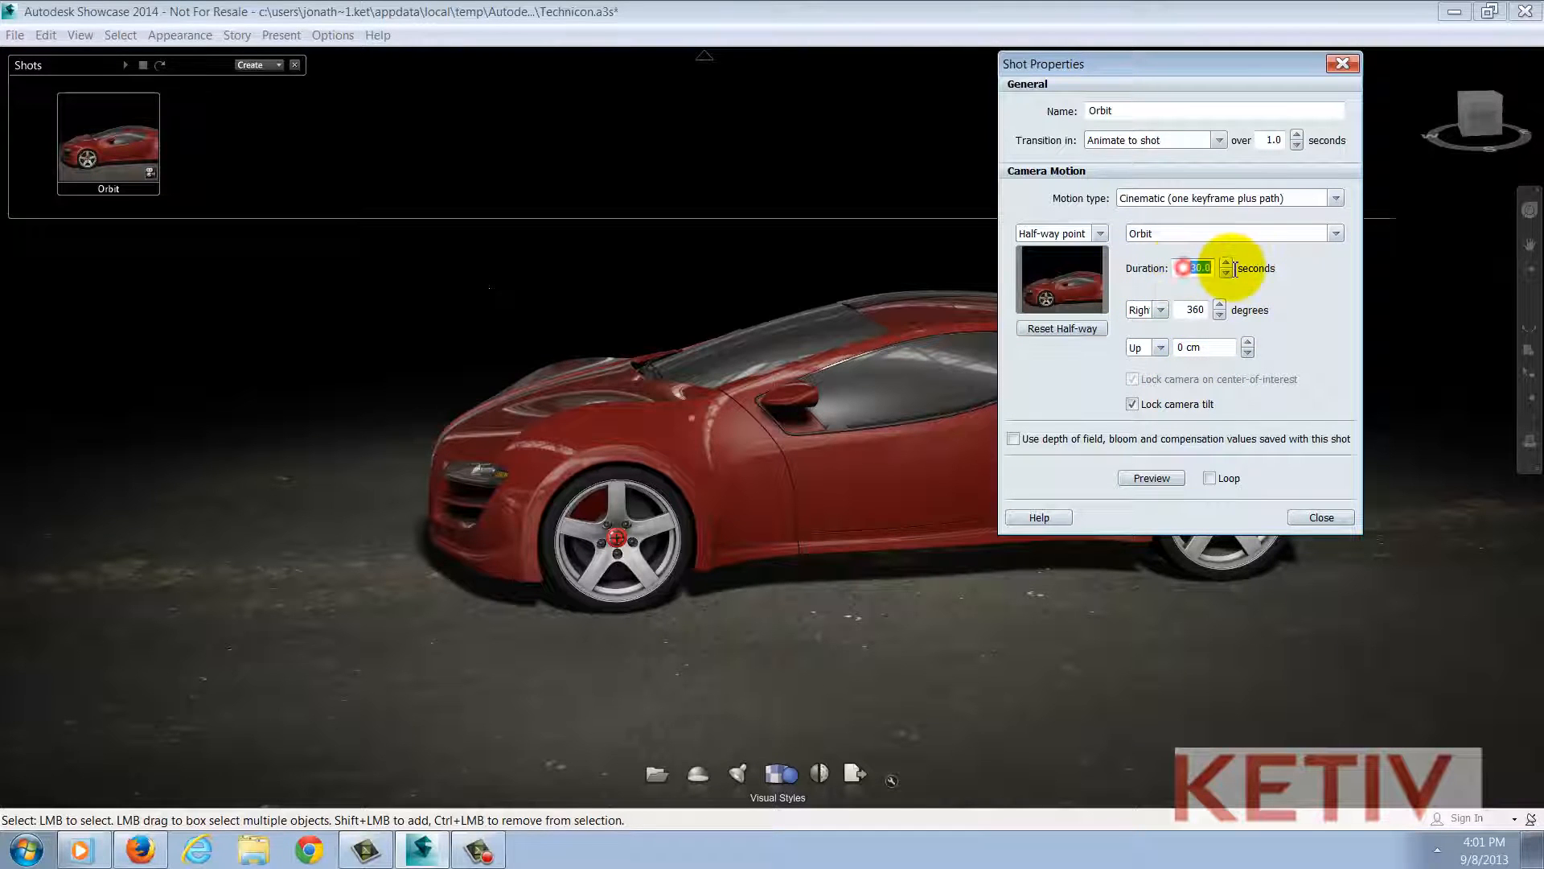
Make the Orbit shot go left through 180 degrees and close its properties
{"action": "left_click", "coordinate": [1160, 309]}
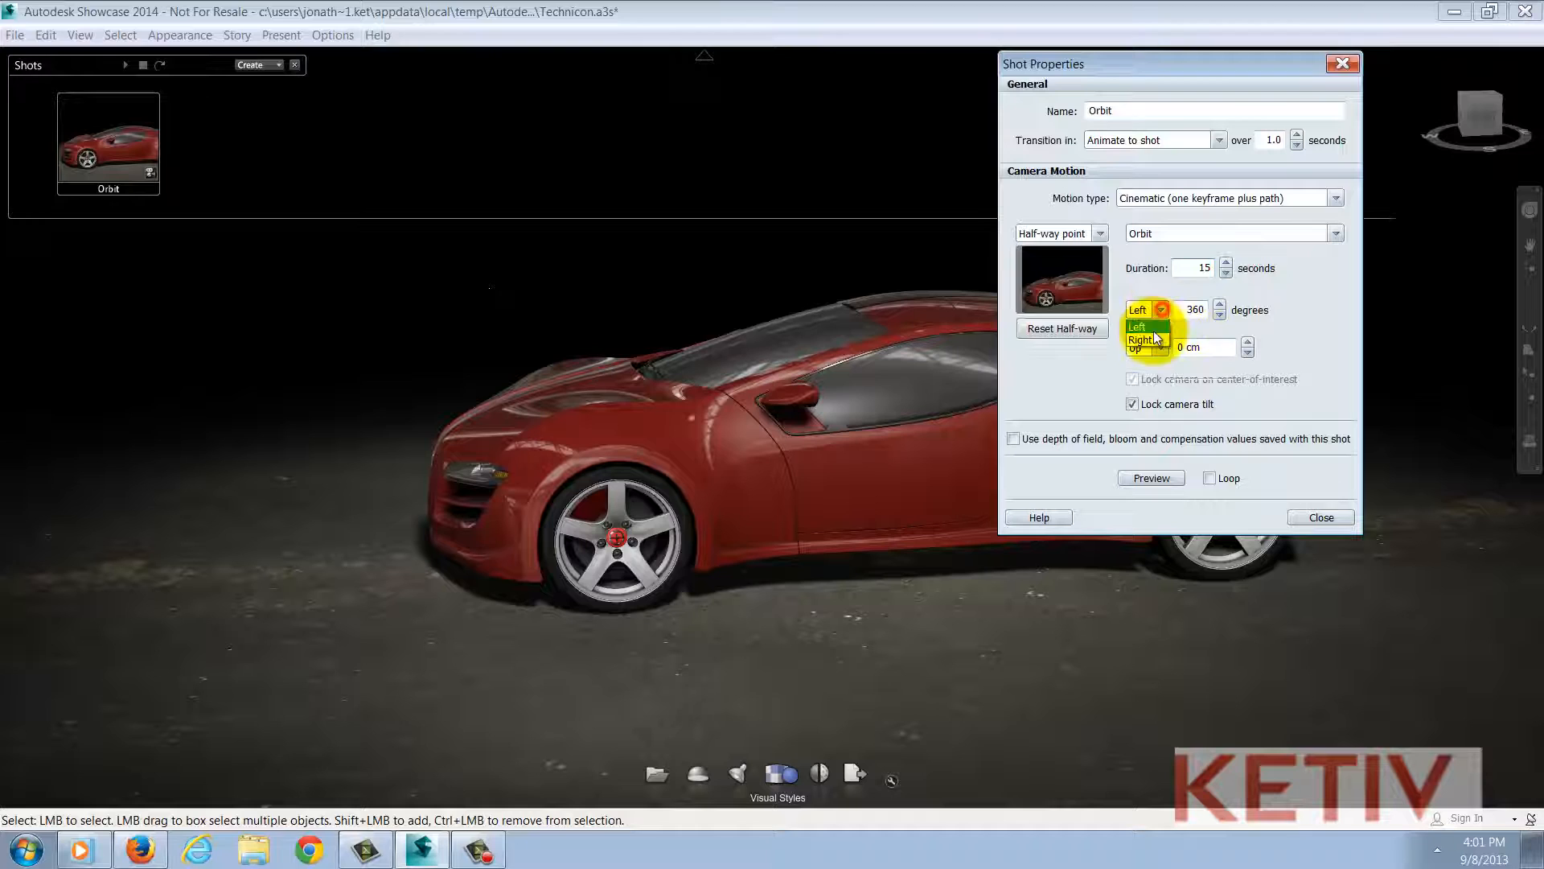
{"action": "left_click", "coordinate": [1137, 326]}
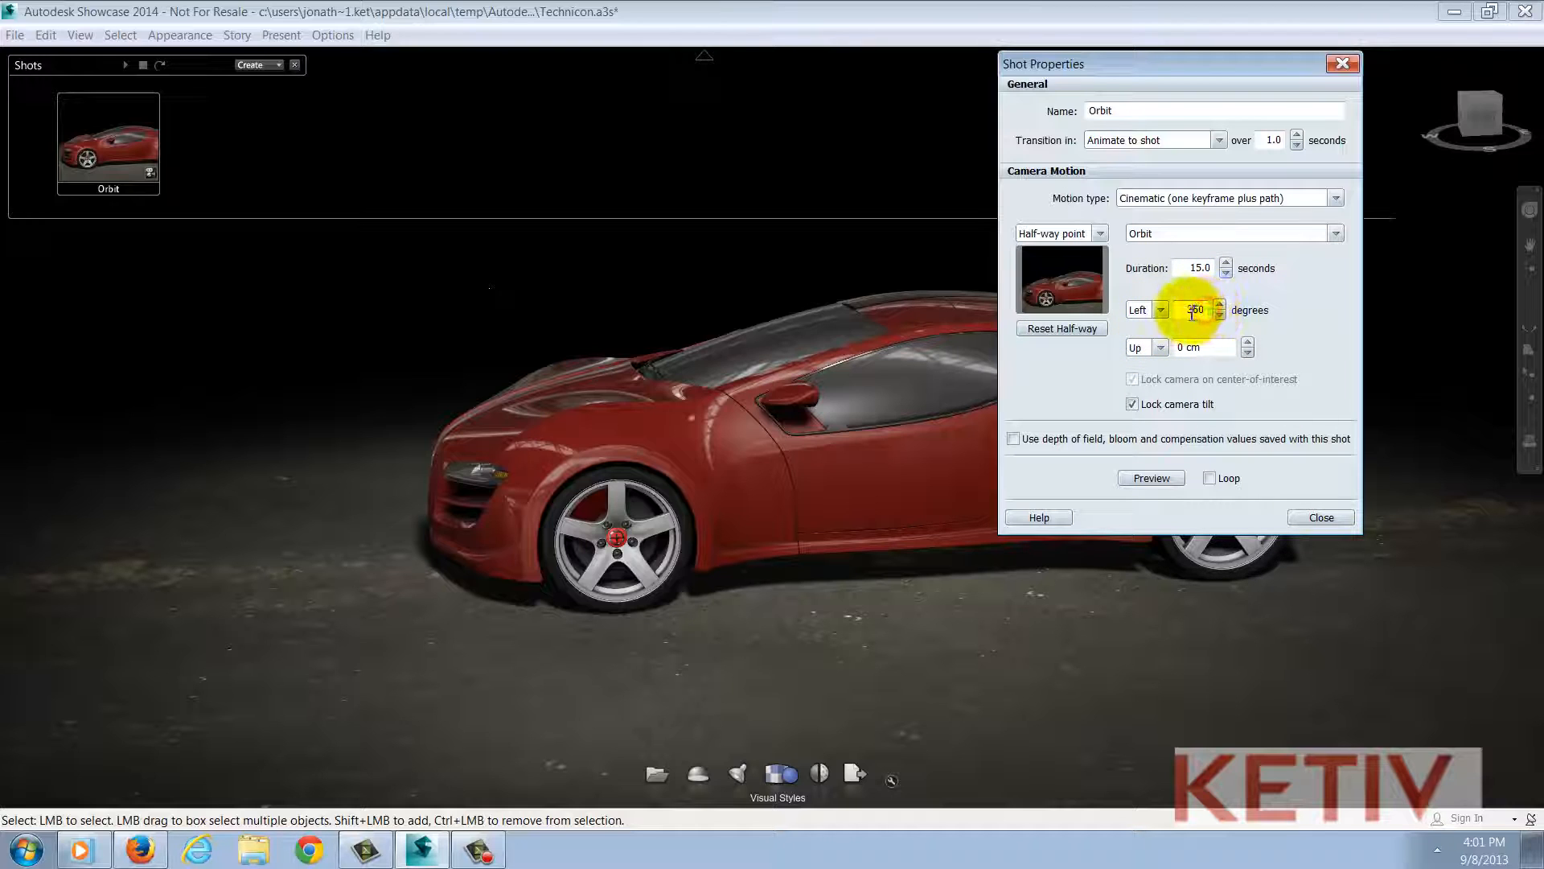
{"action": "left_click", "coordinate": [1221, 315]}
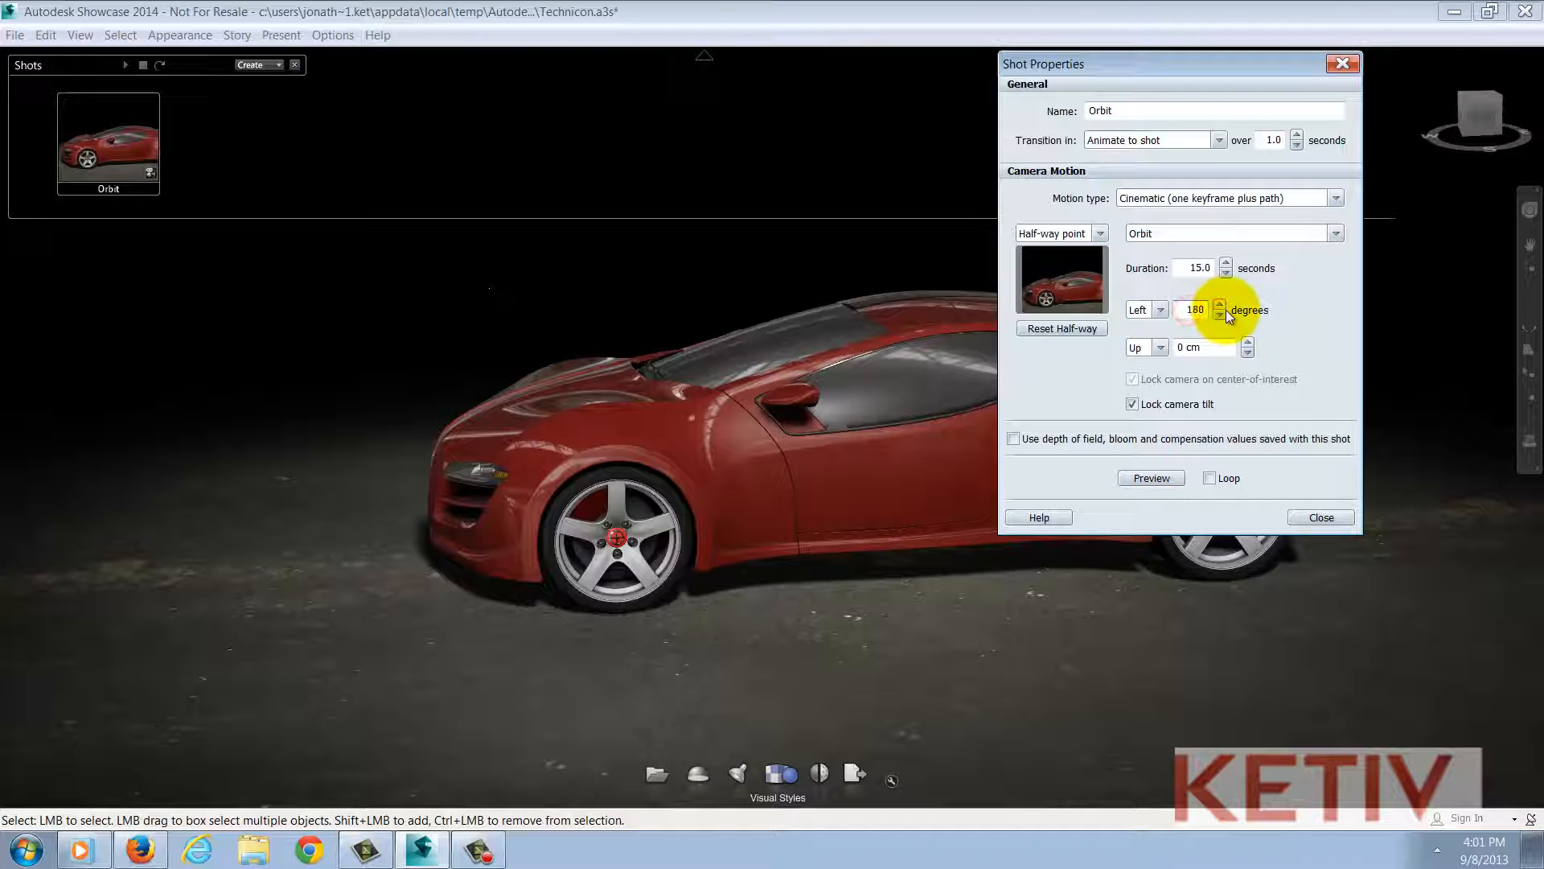
{"action": "mouse_move", "coordinate": [1142, 352]}
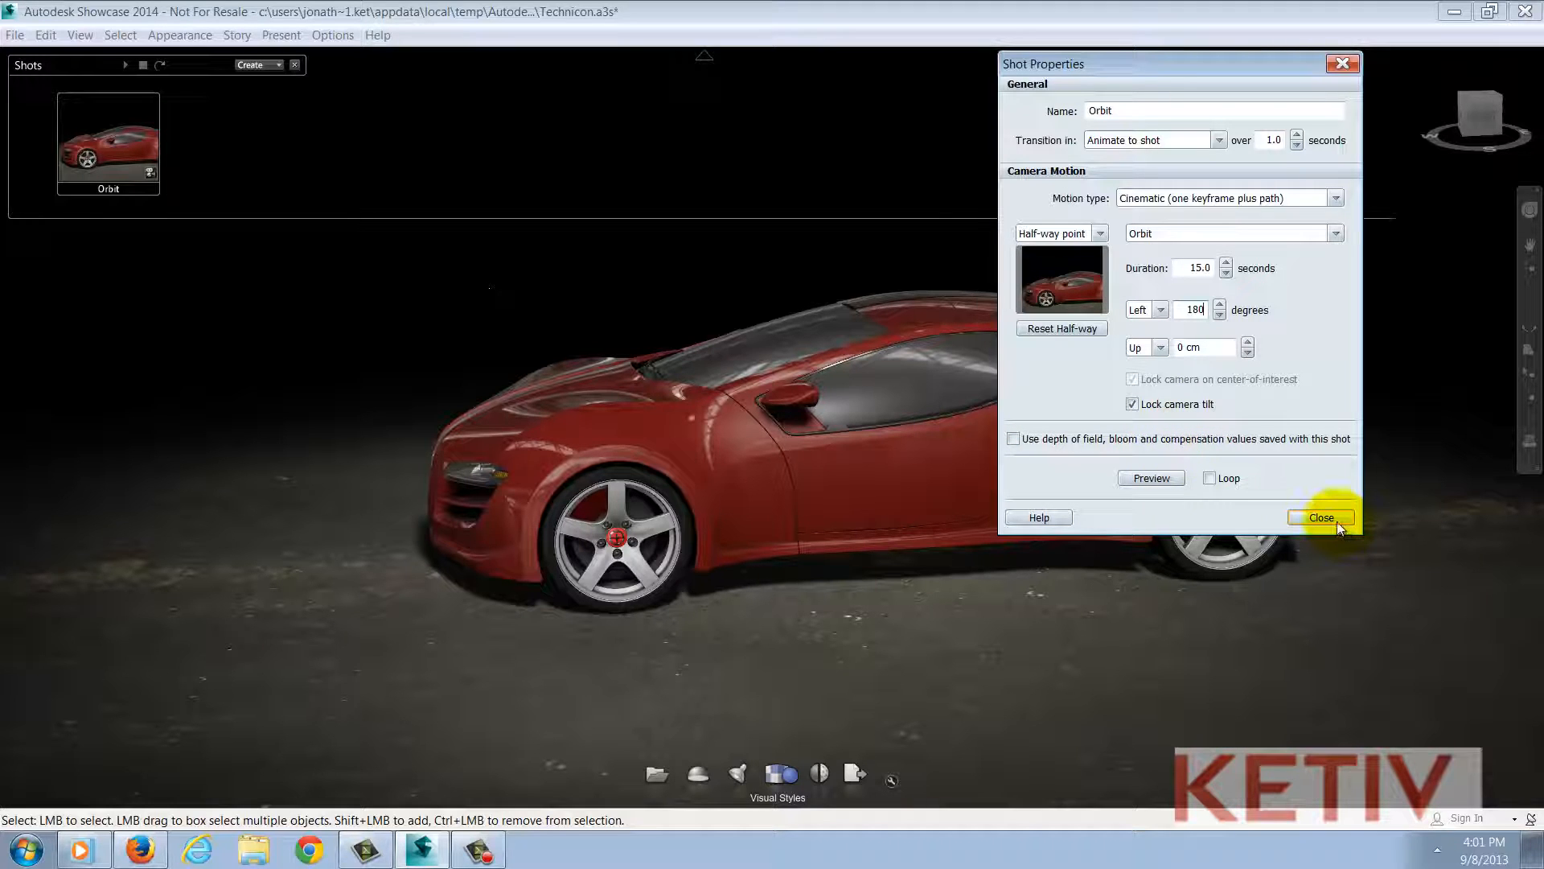
{"action": "mouse_move", "coordinate": [1103, 511]}
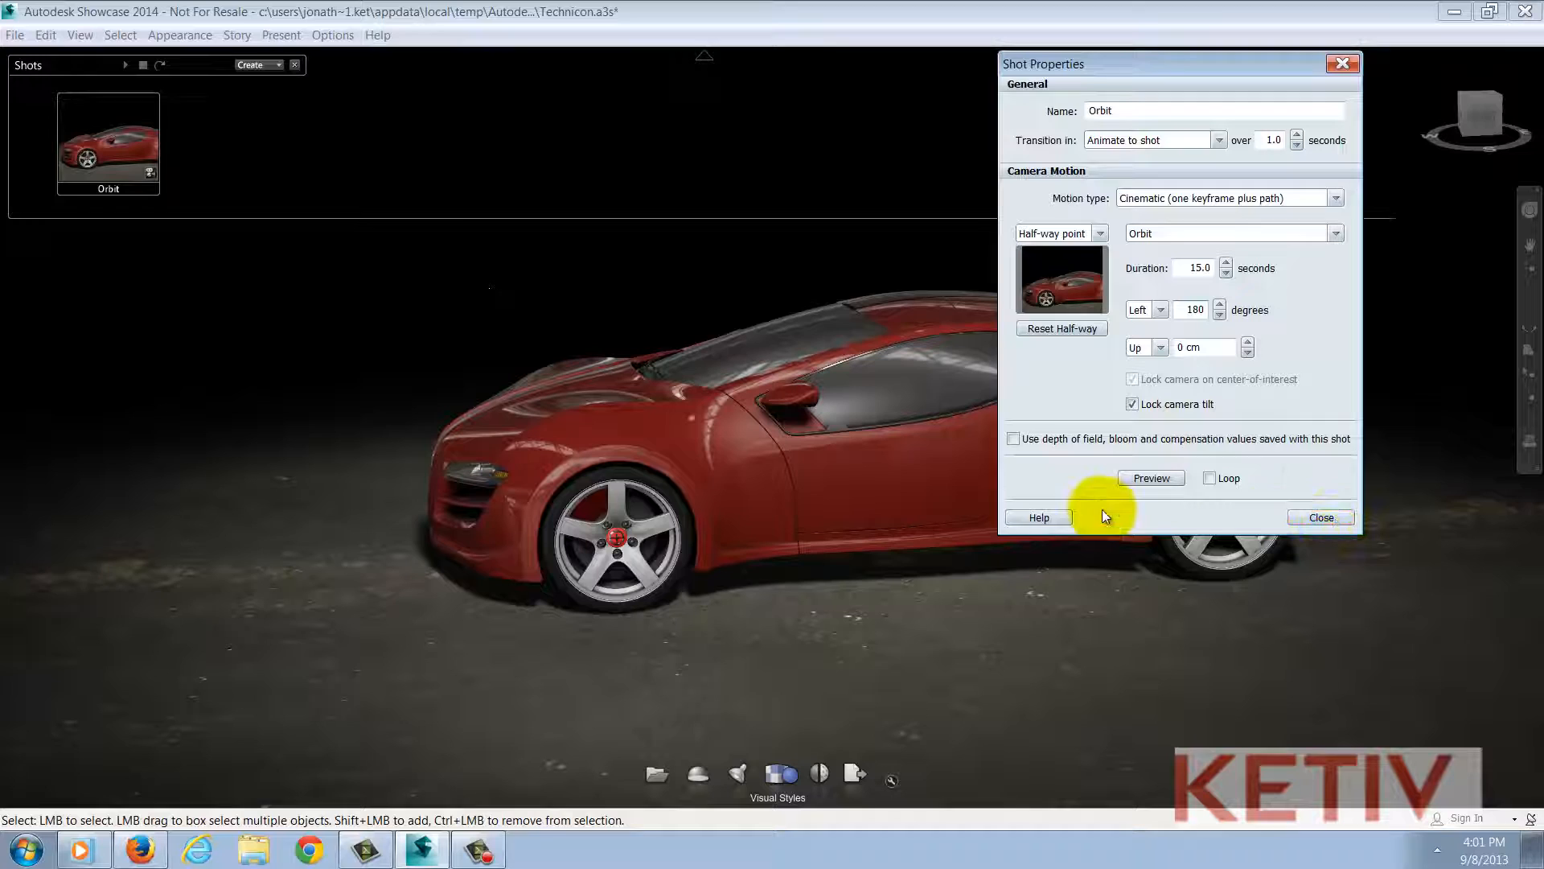
{"action": "mouse_move", "coordinate": [1039, 516]}
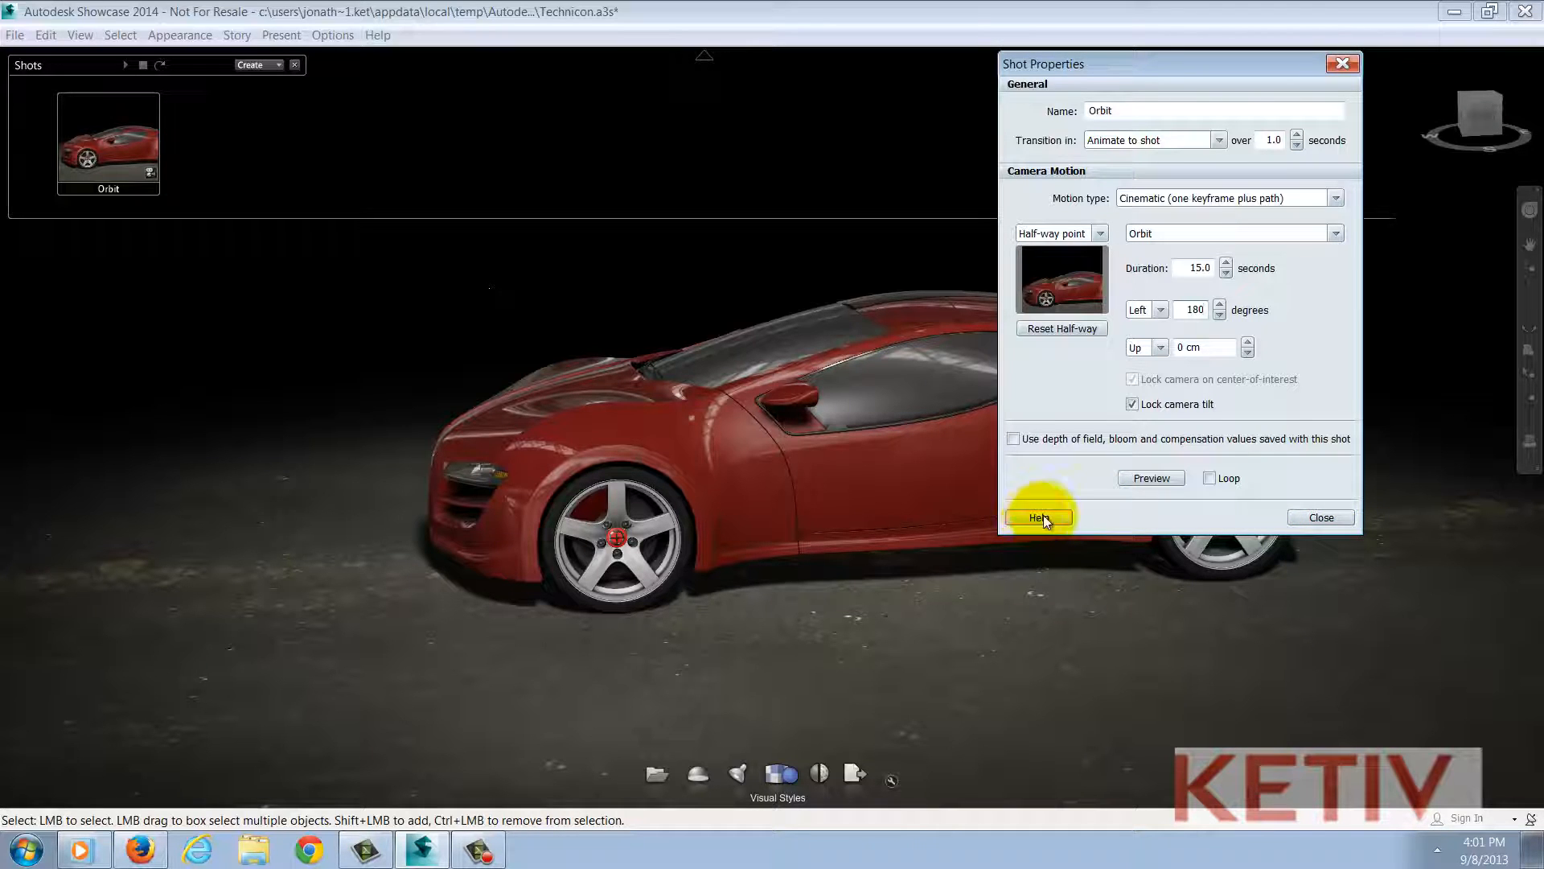
{"action": "mouse_move", "coordinate": [1320, 516]}
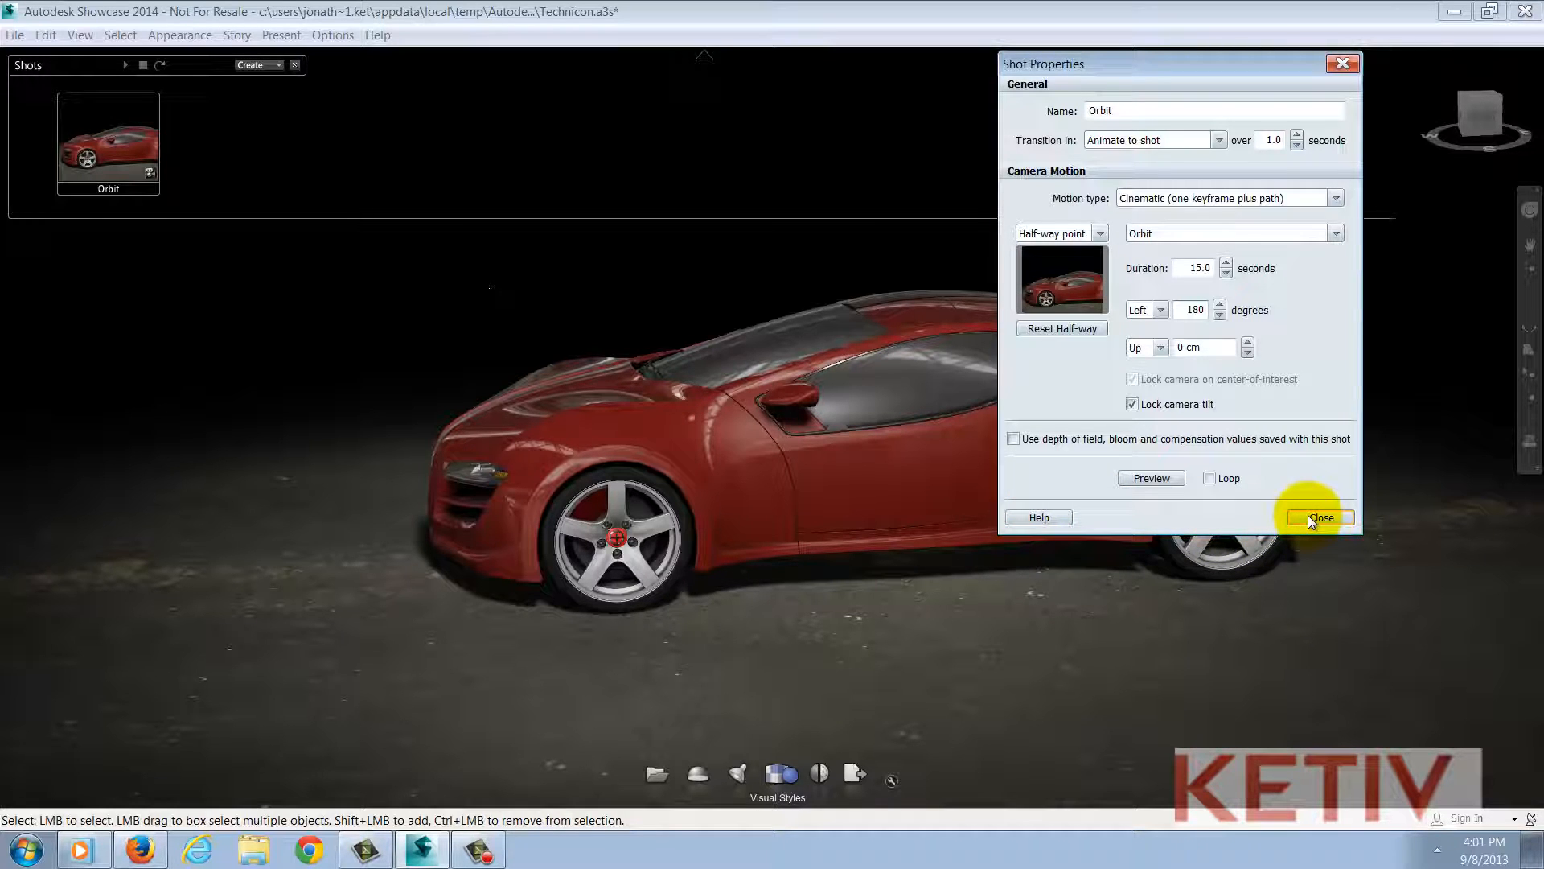
{"action": "left_click", "coordinate": [1319, 516]}
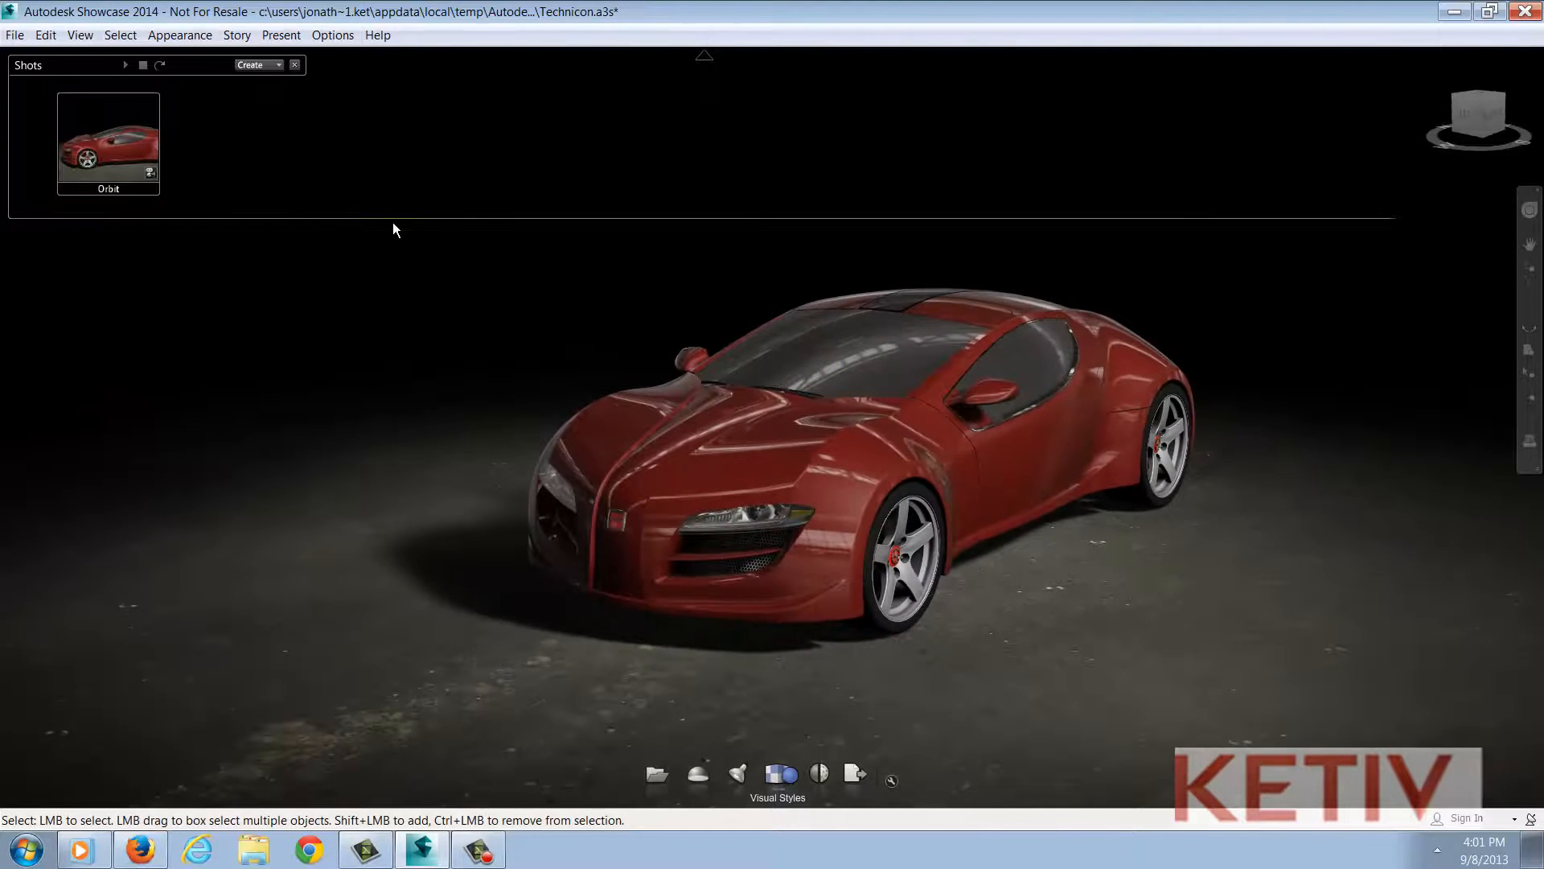
{"action": "left_click", "coordinate": [108, 141]}
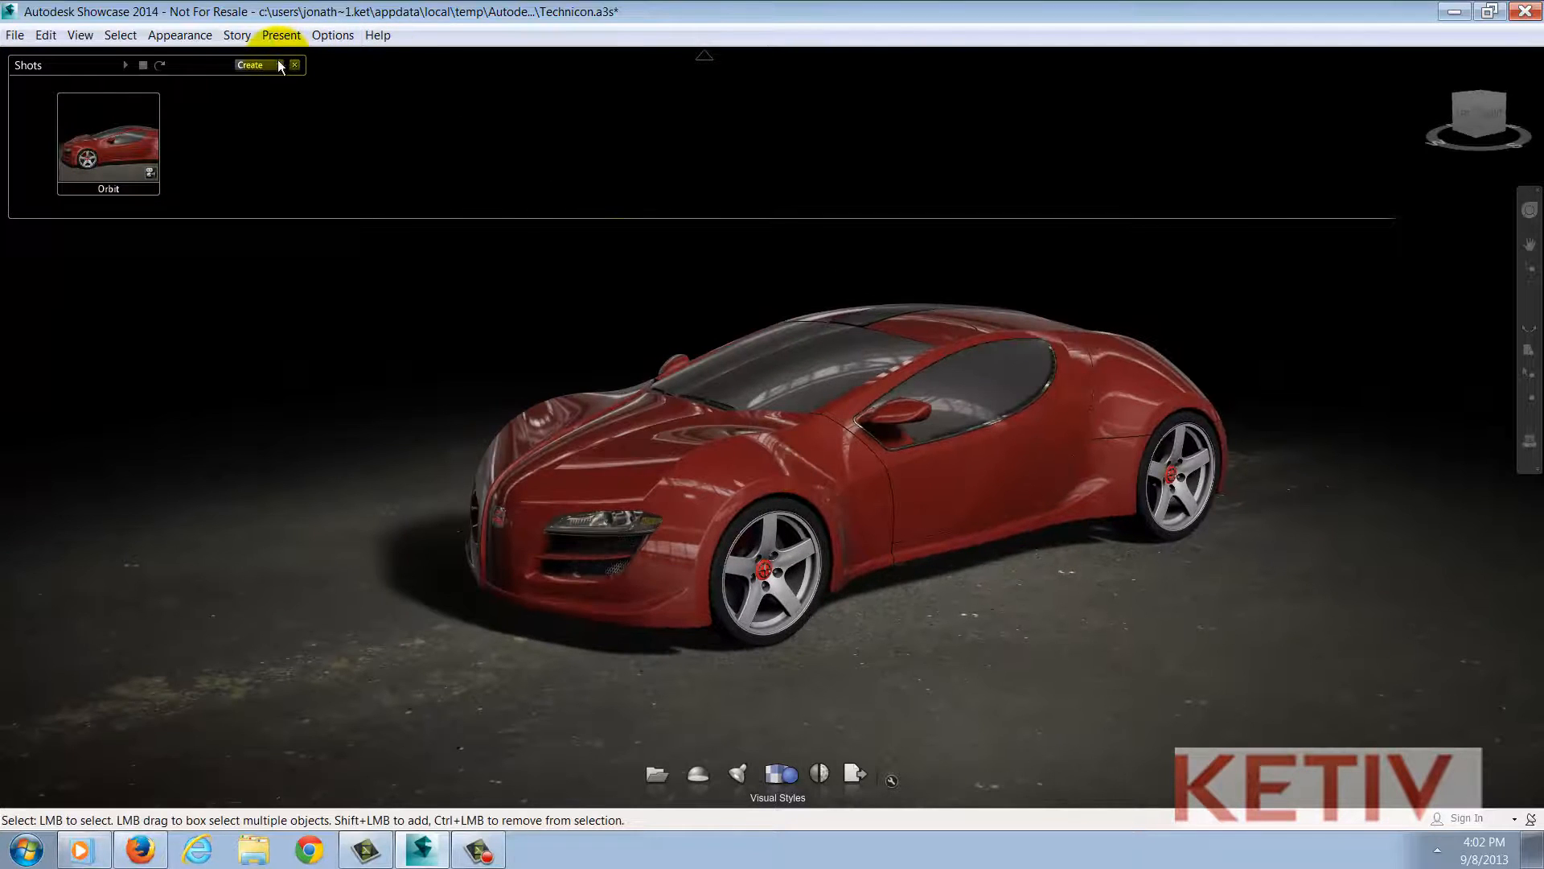
Create a second Cinematic > Track left shot (Shot5) with default settings
{"action": "left_click", "coordinate": [249, 64]}
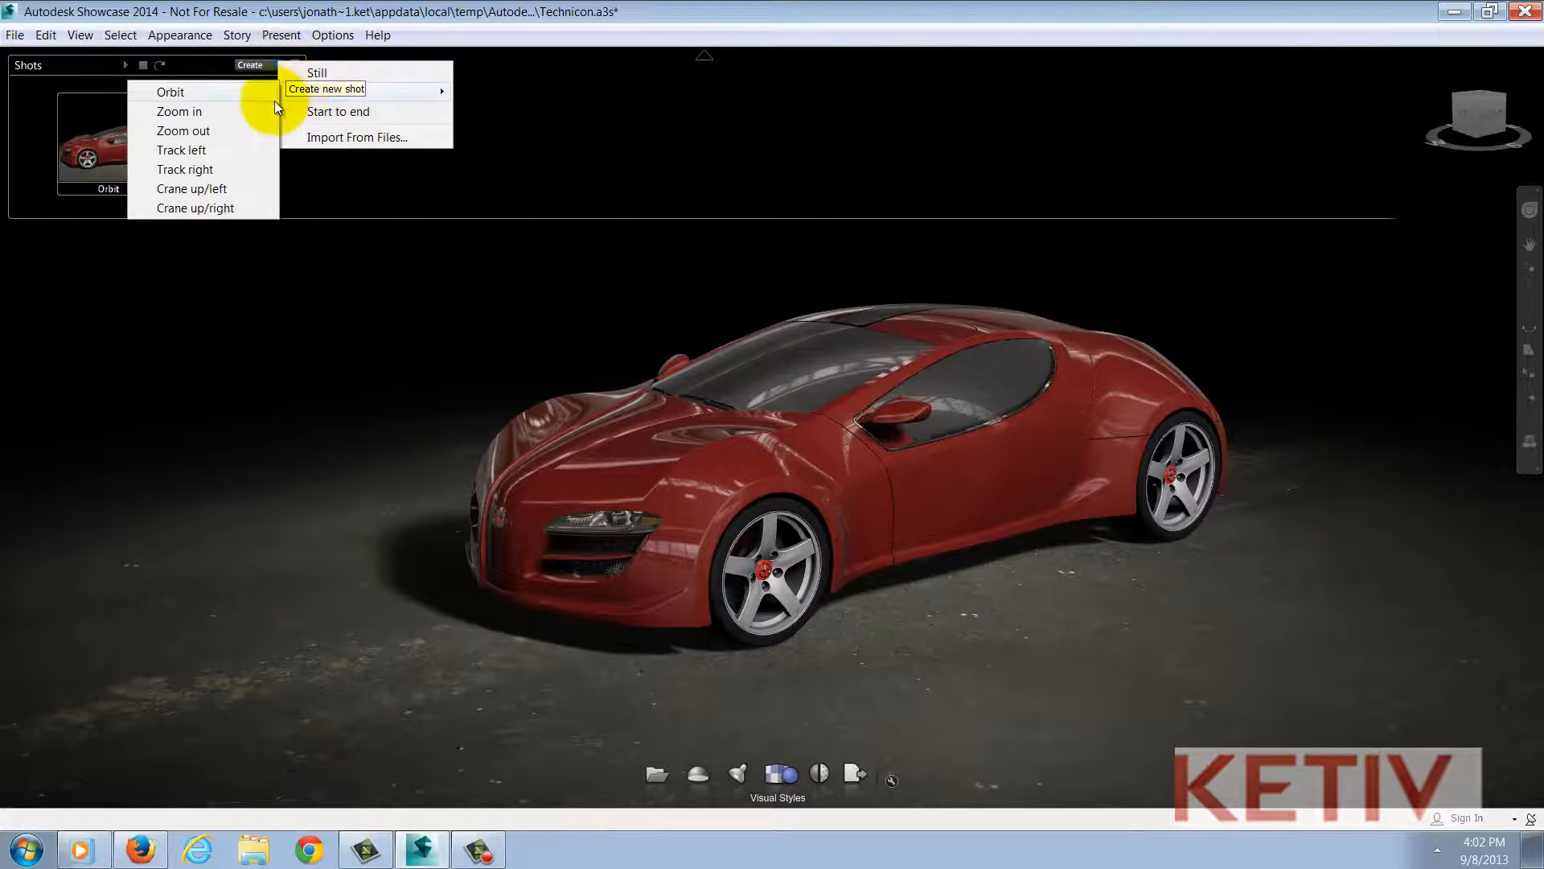
{"action": "left_click", "coordinate": [184, 169]}
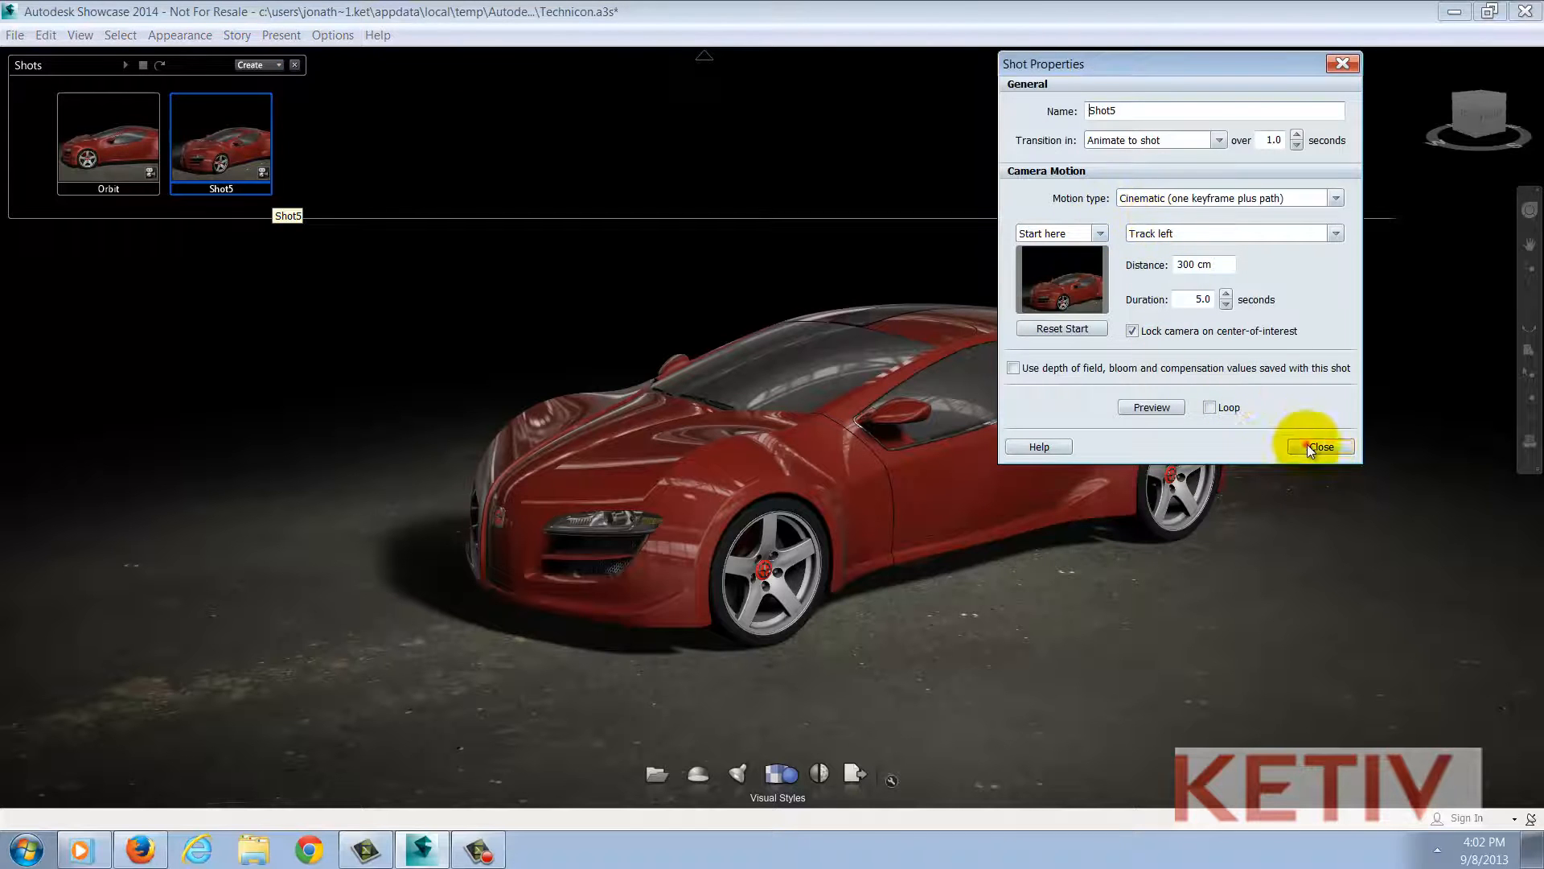
{"action": "left_click", "coordinate": [1319, 446]}
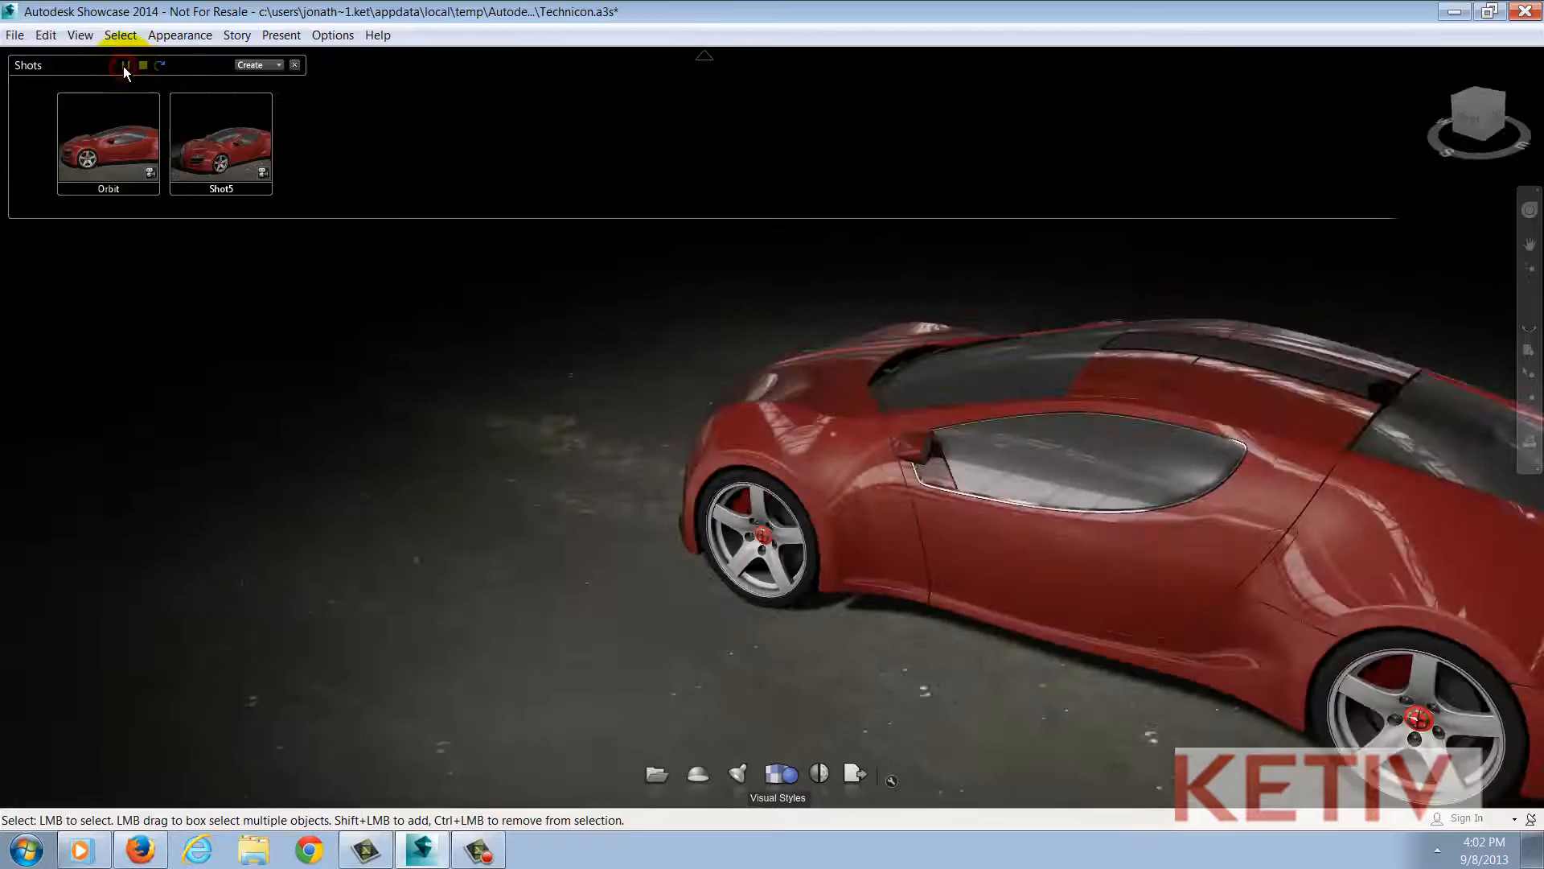
Play all shots in sequence so Orbit runs and Shot5 follows
{"action": "left_click", "coordinate": [108, 143]}
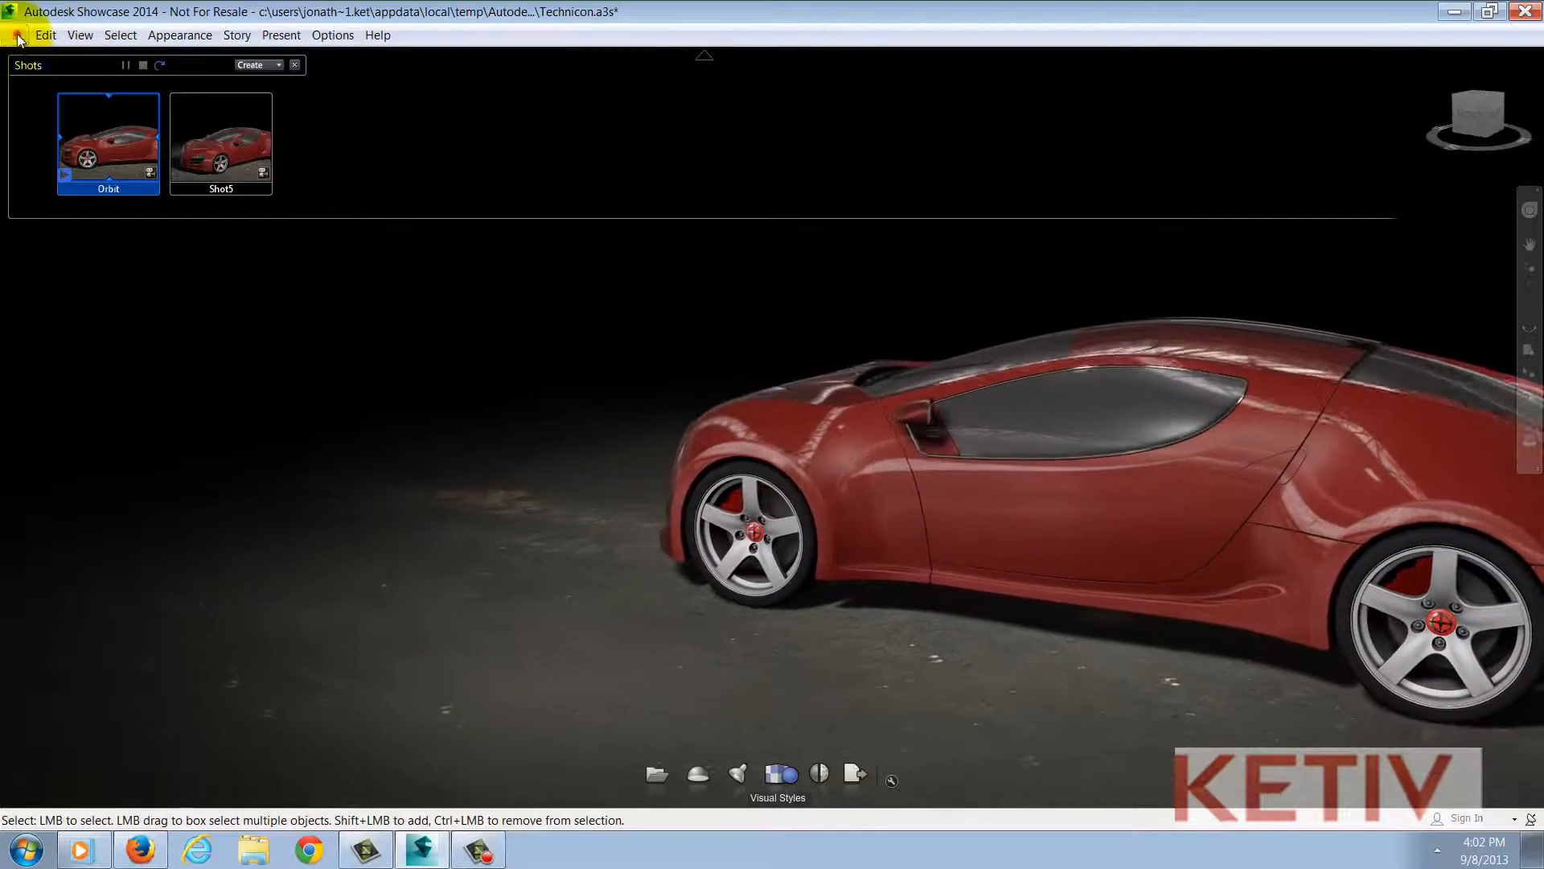
{"action": "left_click", "coordinate": [14, 34]}
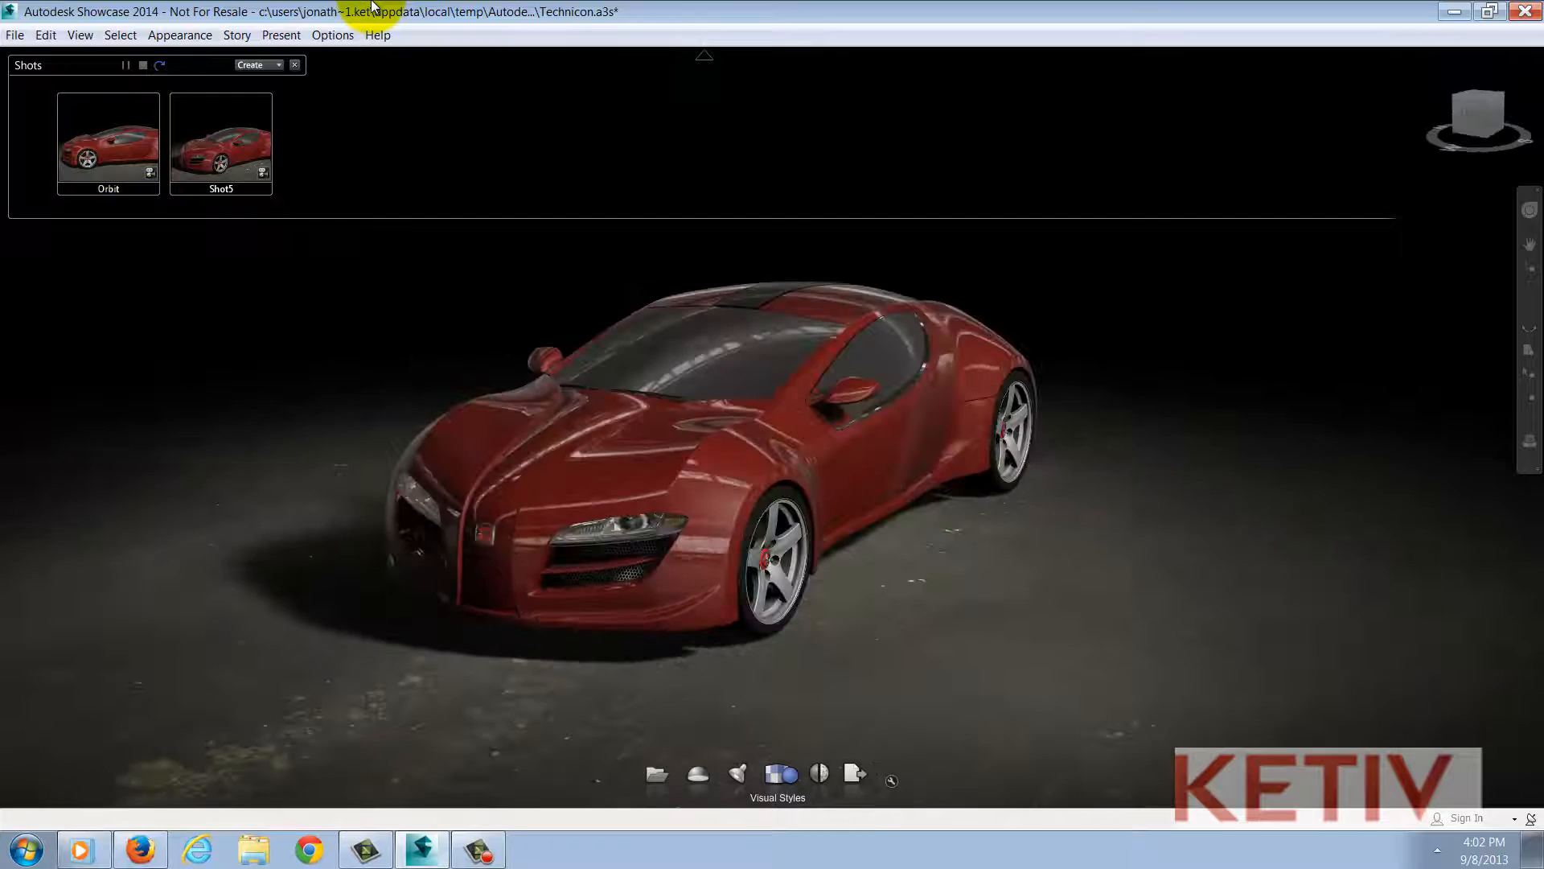
{"action": "left_click", "coordinate": [220, 138]}
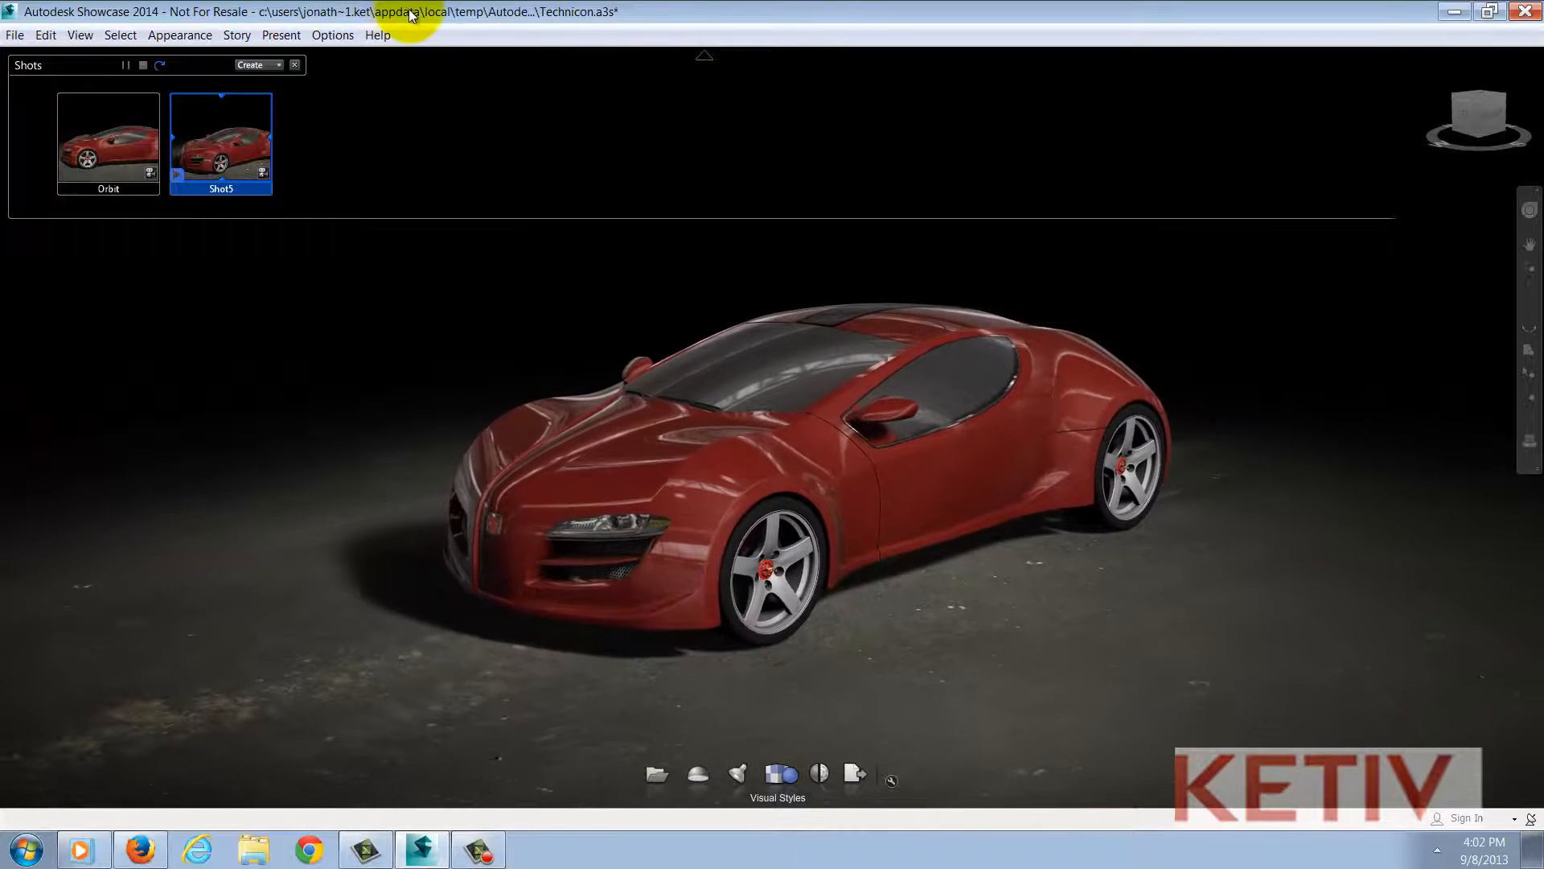